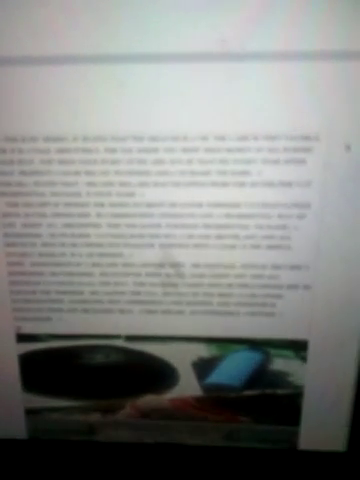
pyautogui.scroll(-3)
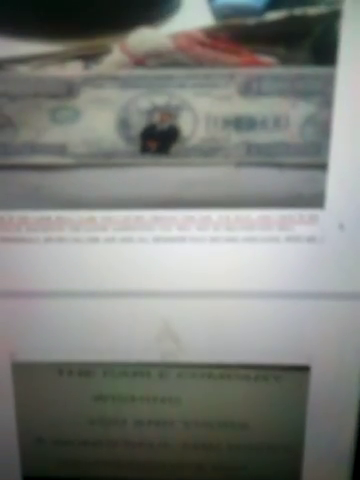